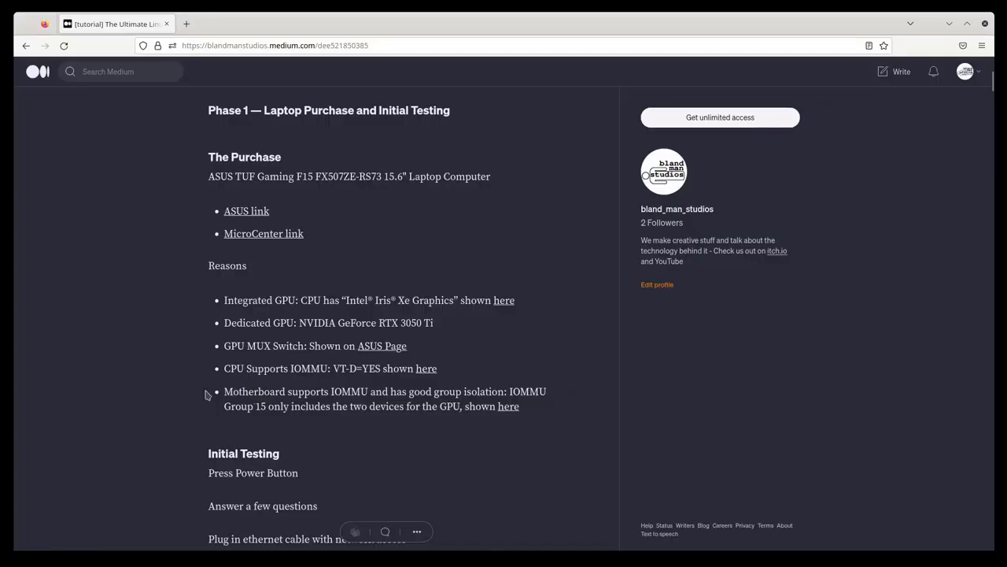
- Follow the 'here' link to the Intel ARK i7-12700H page and bring VT-d: Yes into view
{"action": "left_click", "coordinate": [504, 299]}
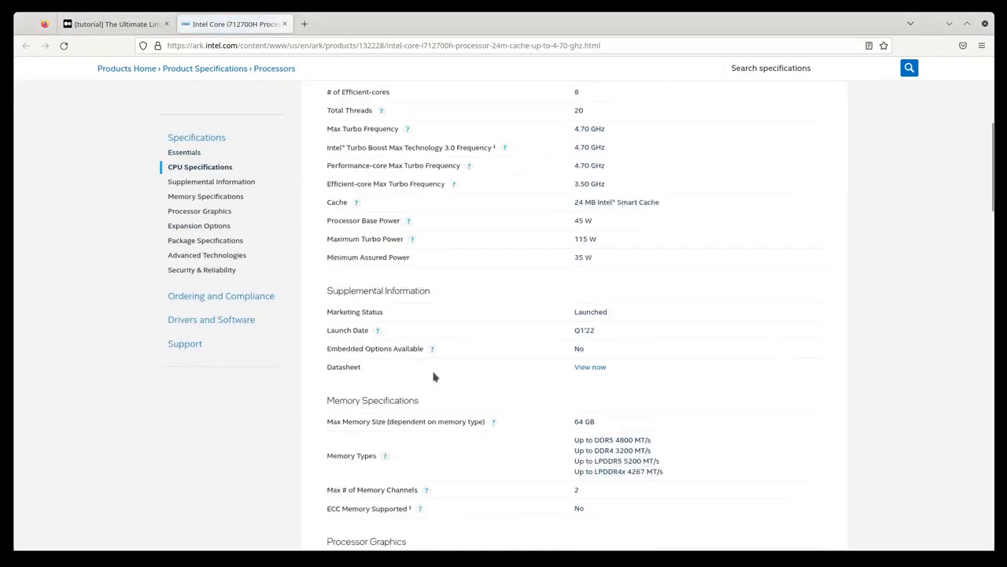
{"action": "scroll", "scroll_direction": "down", "scroll_amount": 3}
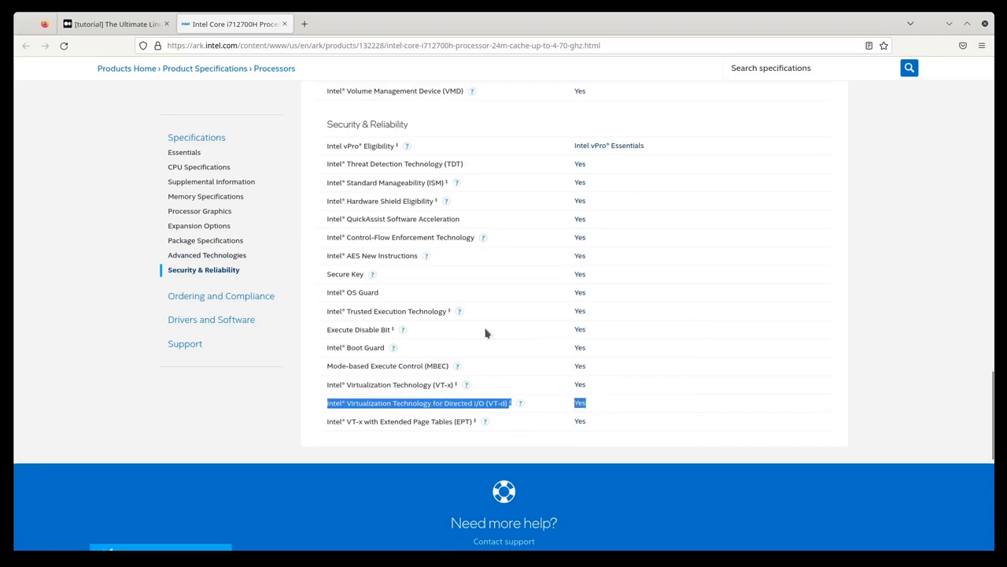